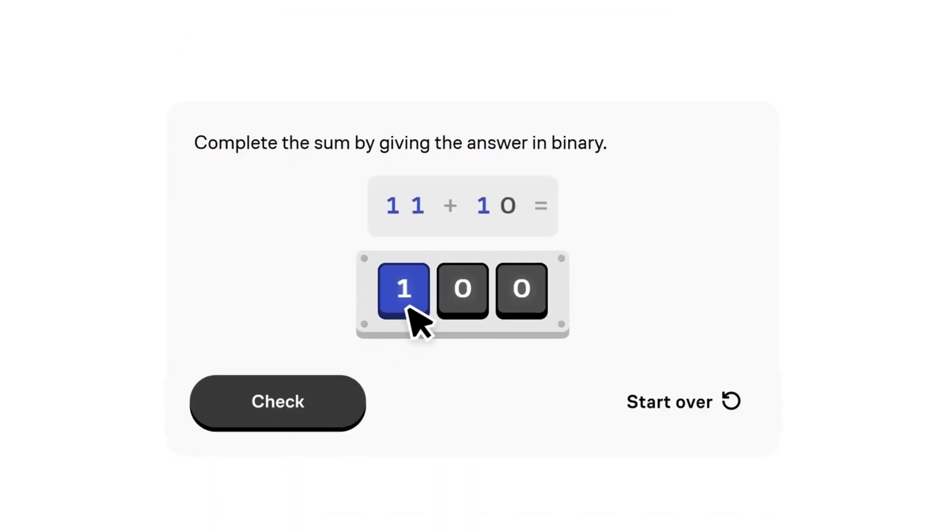
# - Submit 101 as the binary sum and choose the OR gate answer
pyautogui.click(277, 402)
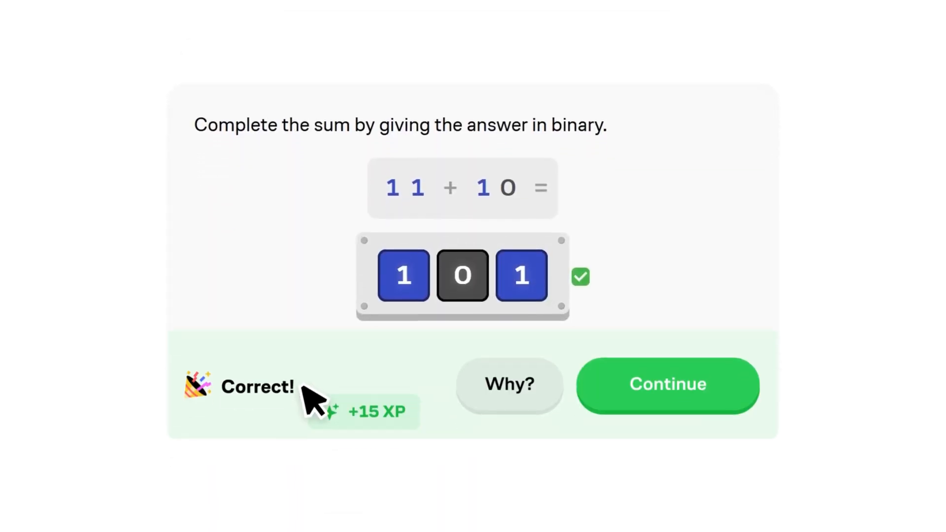
pyautogui.click(668, 384)
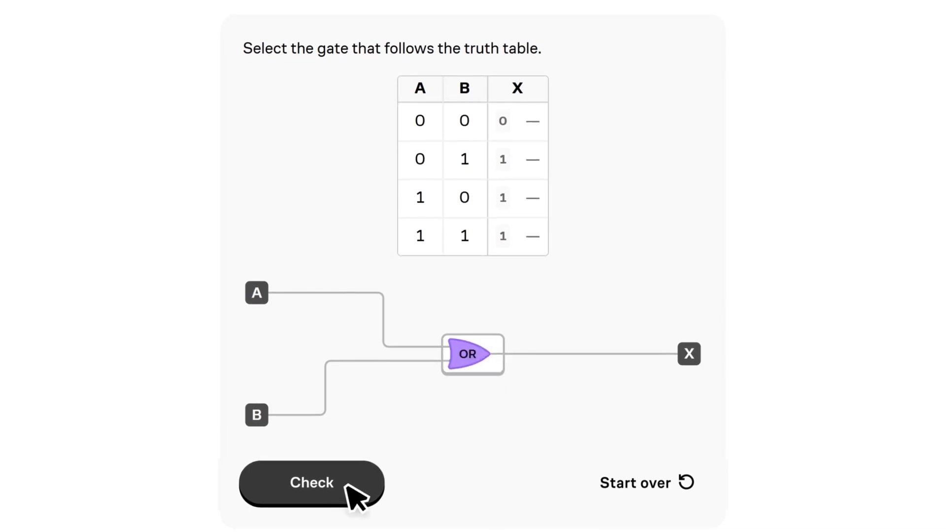
pyautogui.click(312, 483)
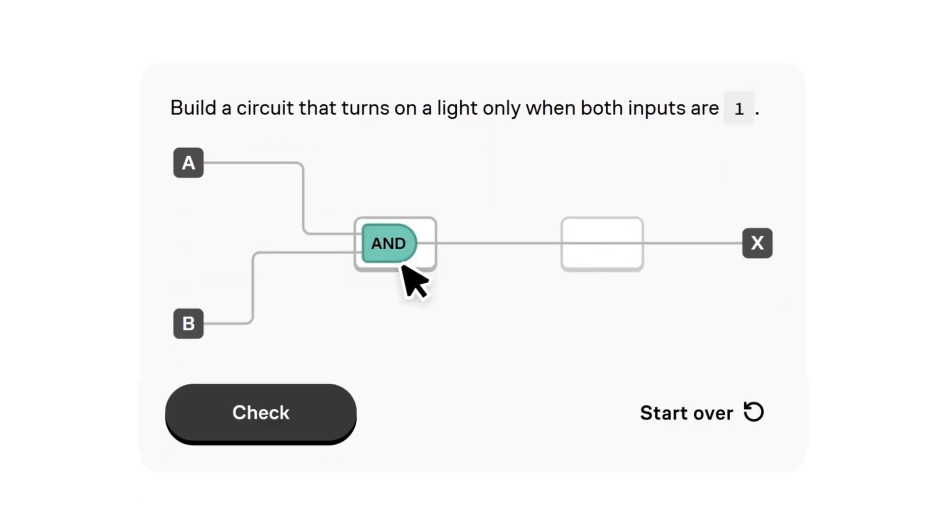
# - Confirm the AND light circuit and set the full adder's 4s output to 1
pyautogui.click(260, 413)
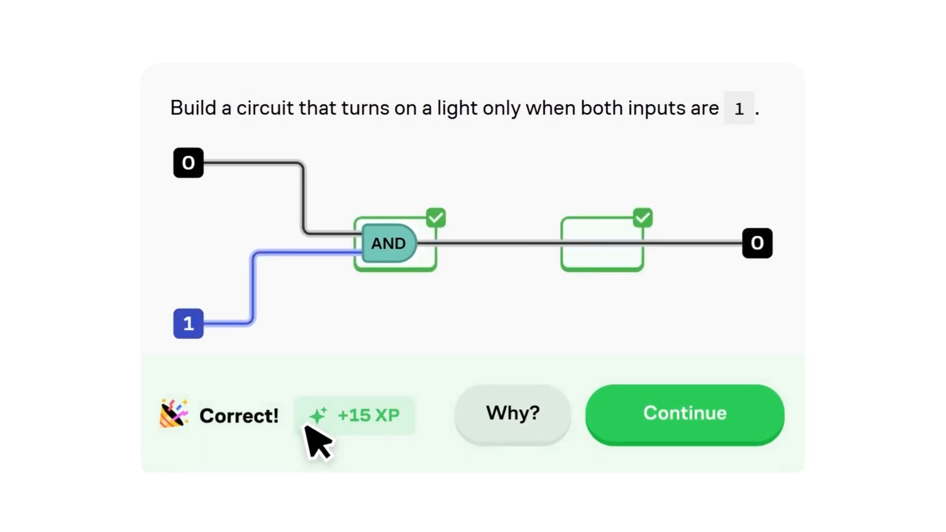
pyautogui.click(685, 414)
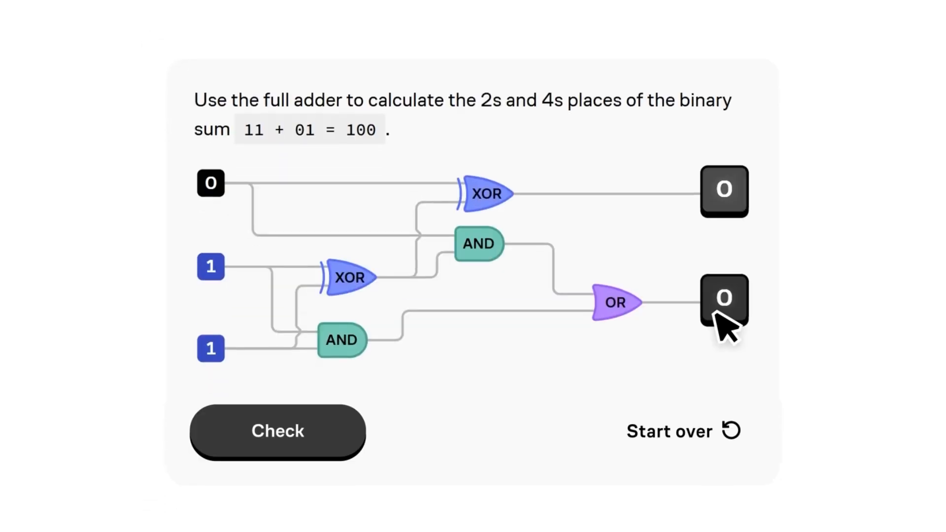
pyautogui.click(277, 432)
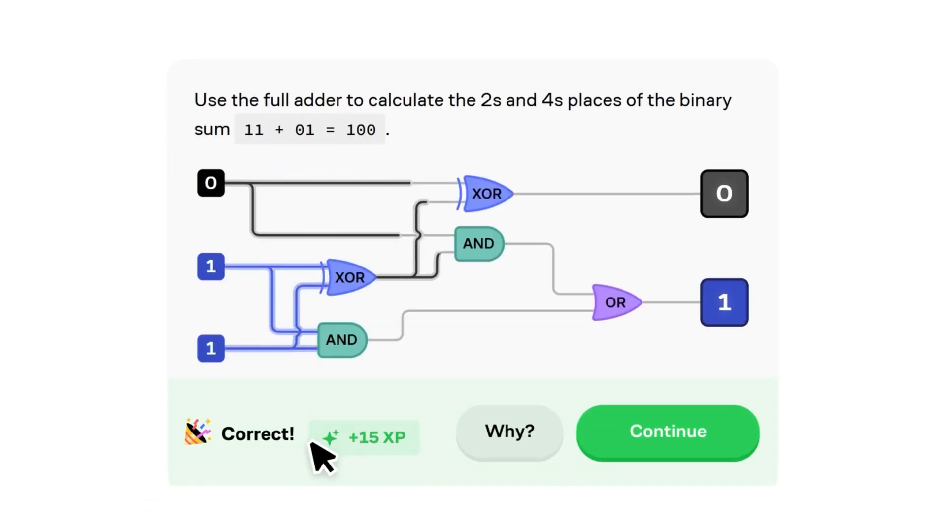
pyautogui.click(667, 432)
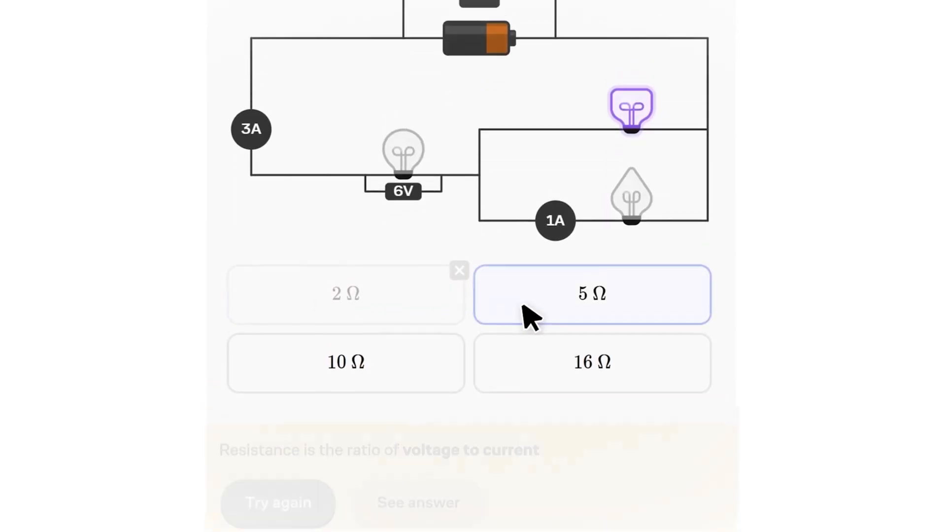
# - Choose 5 Ω as the circuit resistance answer
pyautogui.click(592, 294)
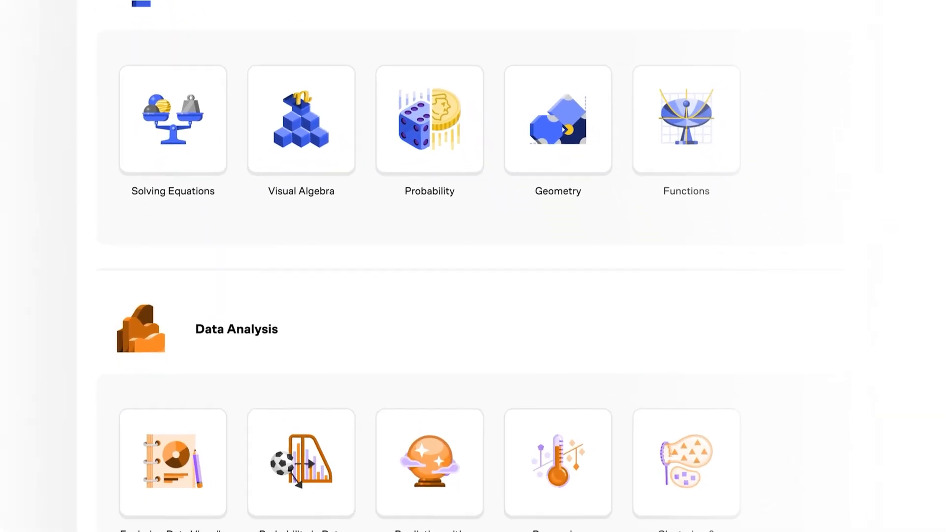
# - Scroll the course catalog past Programming & CS, Science and Logical Reasoning to Technology
pyautogui.scroll(-3)
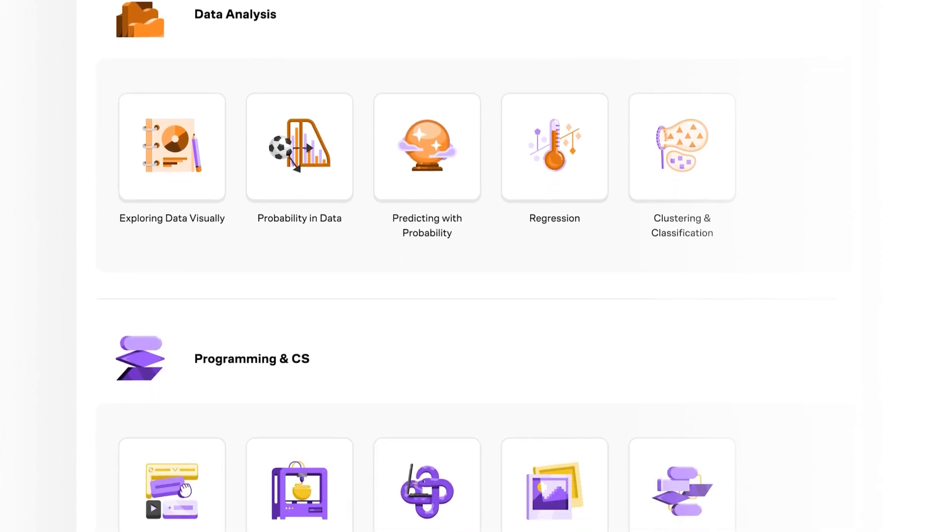
pyautogui.scroll(-3)
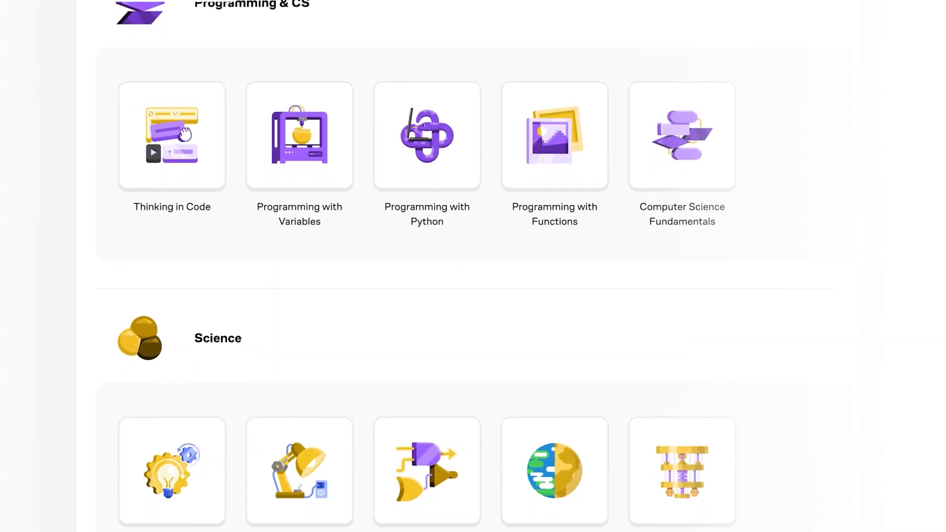
pyautogui.scroll(-3)
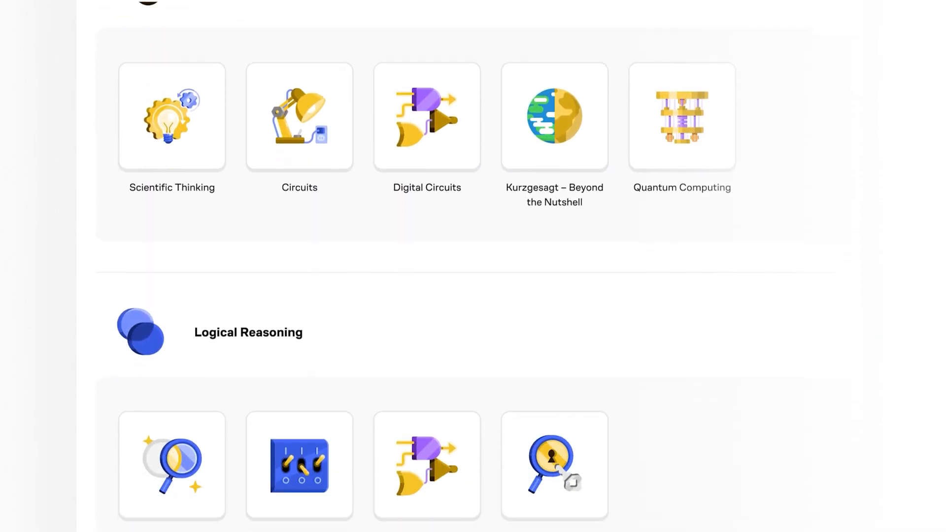
pyautogui.scroll(-3)
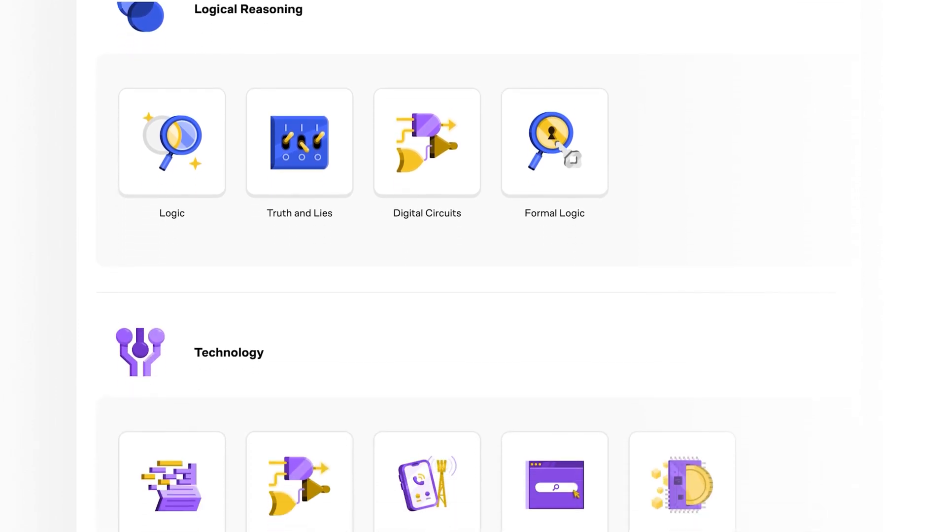